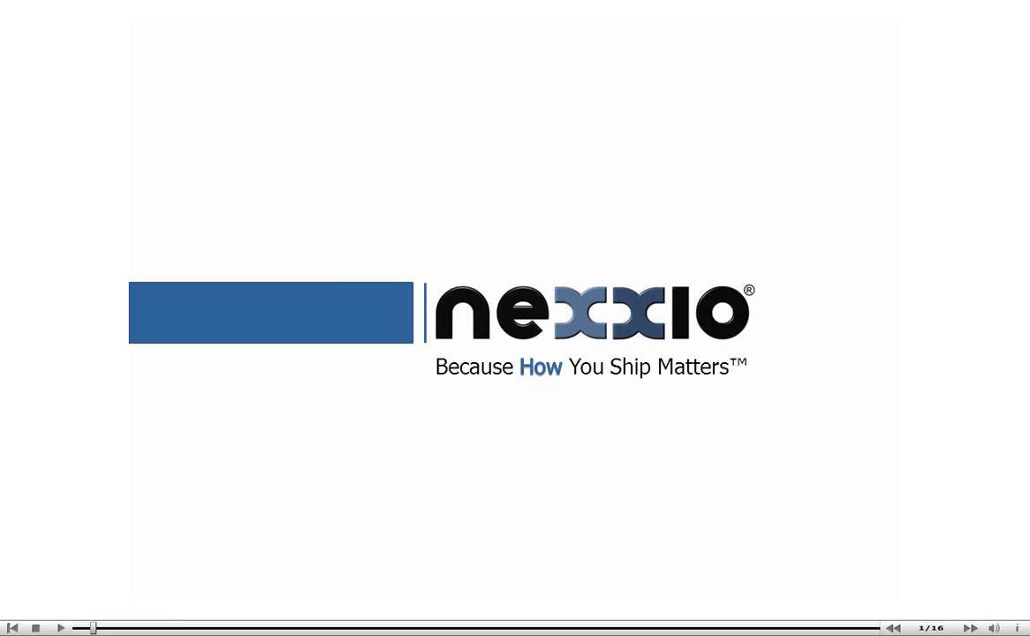
- Bring up the ECS Global Enterprise Centralized Shipping screen, empty and awaiting a delivery number
click(970, 629)
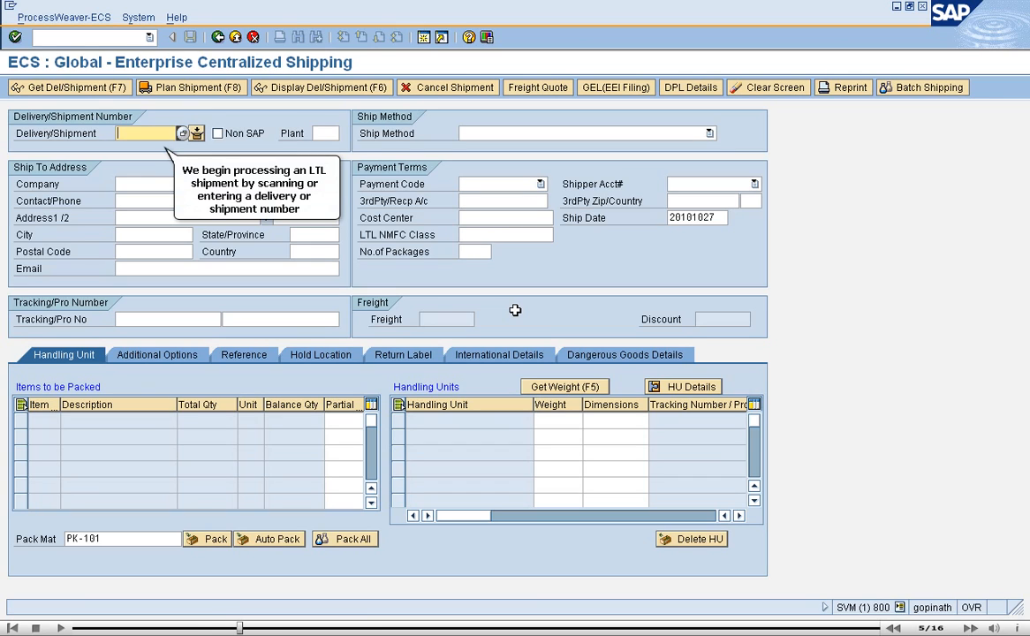
- Load delivery 80015194: Sunburst Inc, Stuart FL, YELLOW FREIGHT, one 237 handling unit
text(80015194)
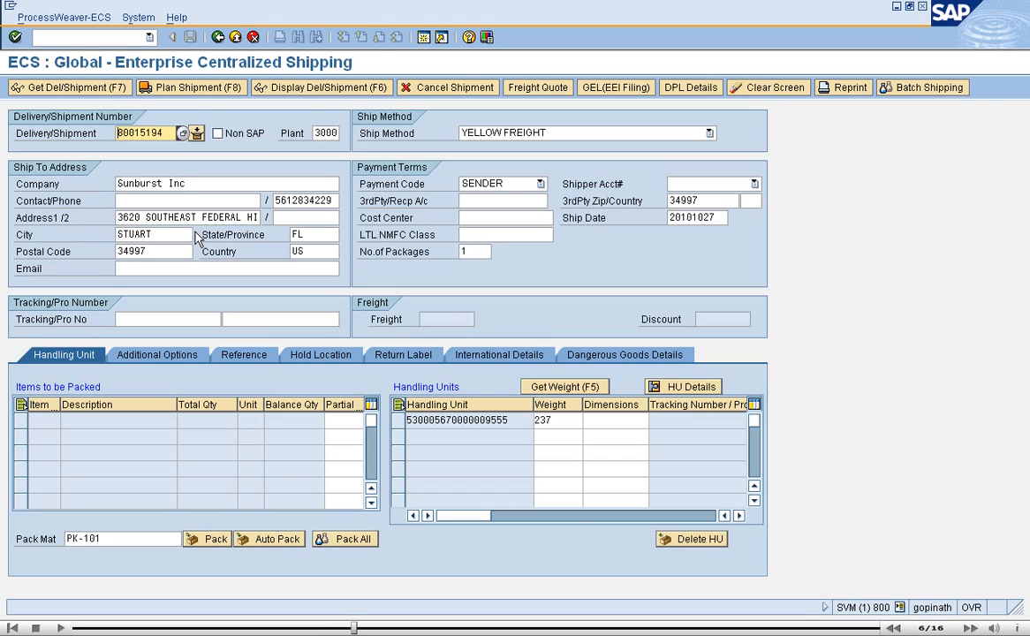
mouse_move(190, 86)
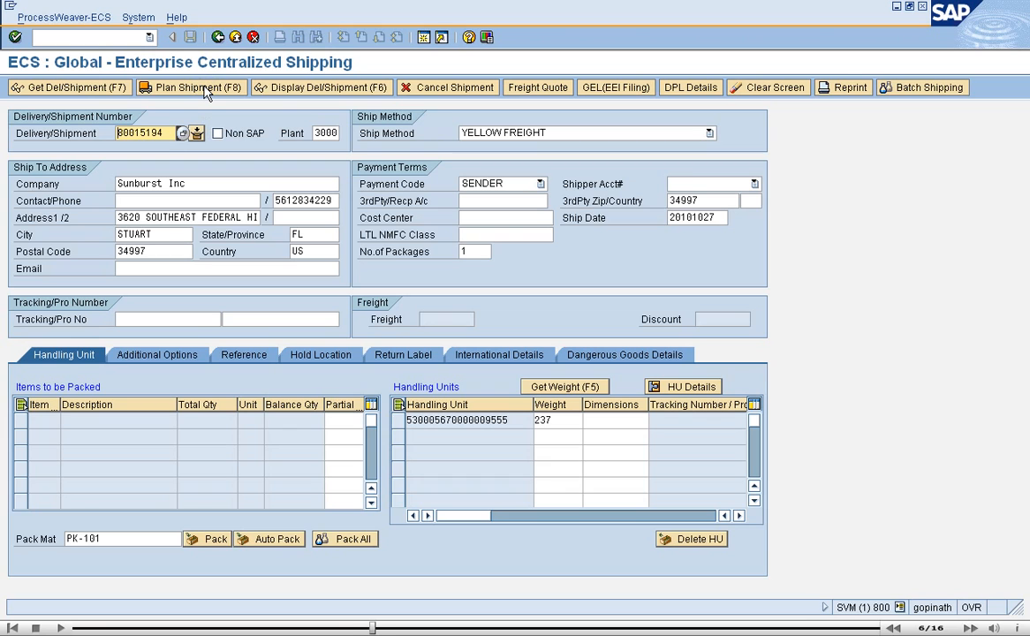
click(190, 87)
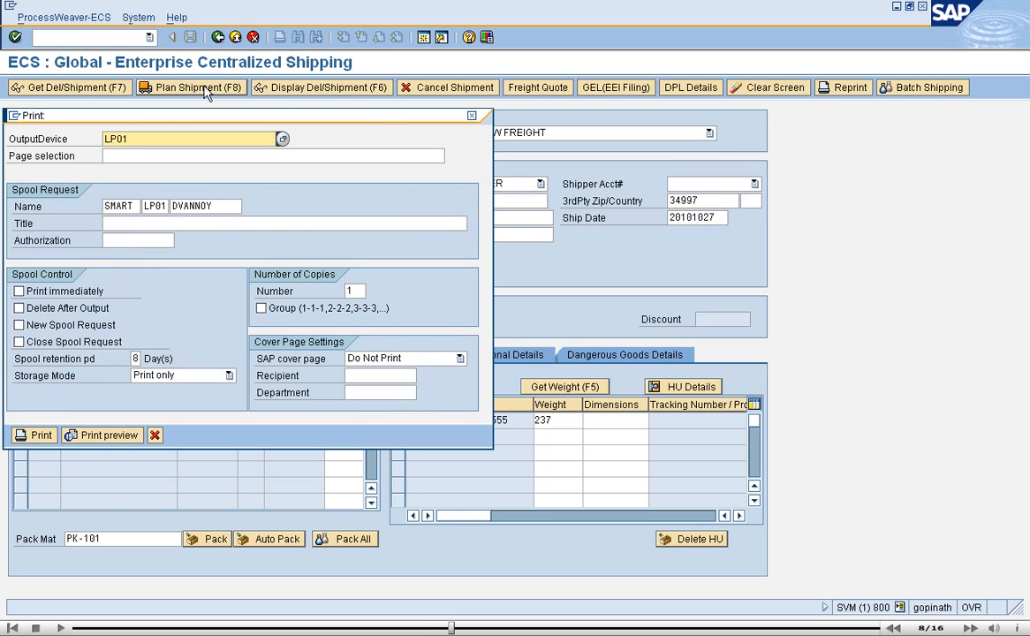
mouse_move(100, 434)
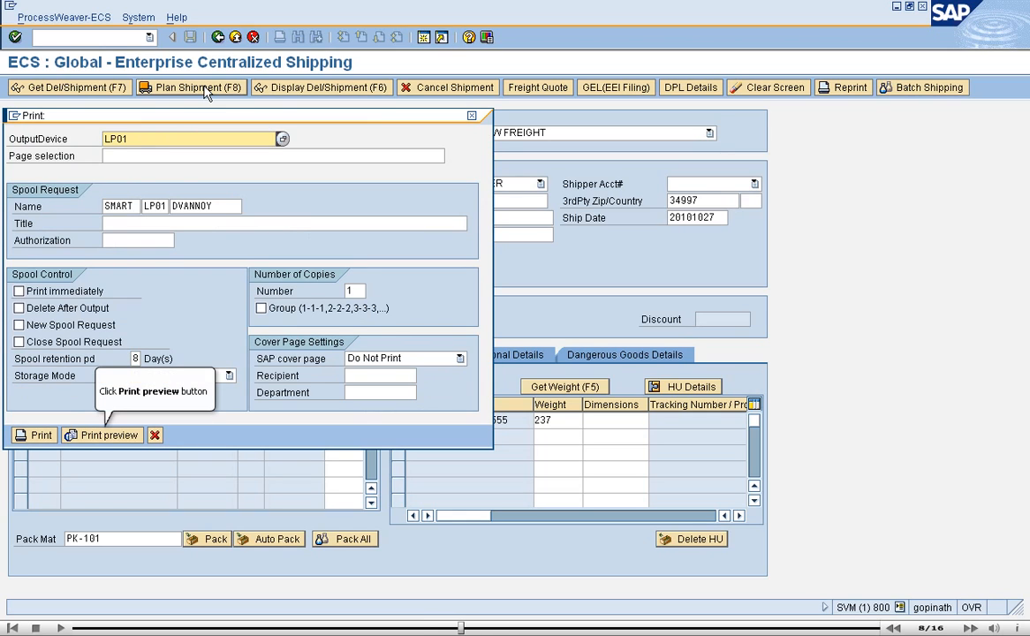
click(102, 435)
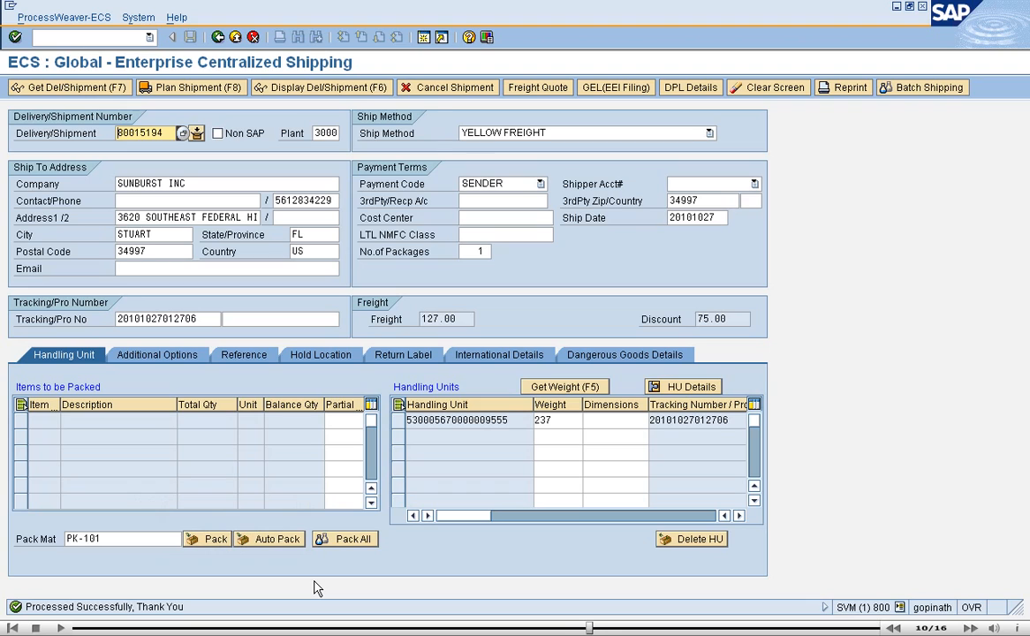
mouse_move(322, 86)
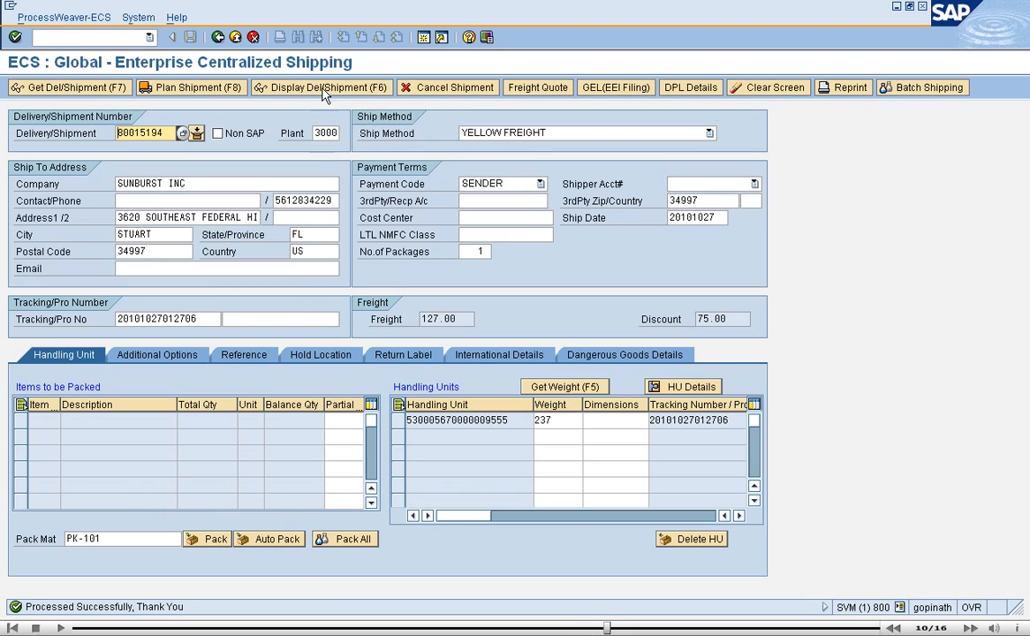
- Display delivery 80015194 to verify the 127.00 USD freight conditions and the Tracking Number text
click(321, 86)
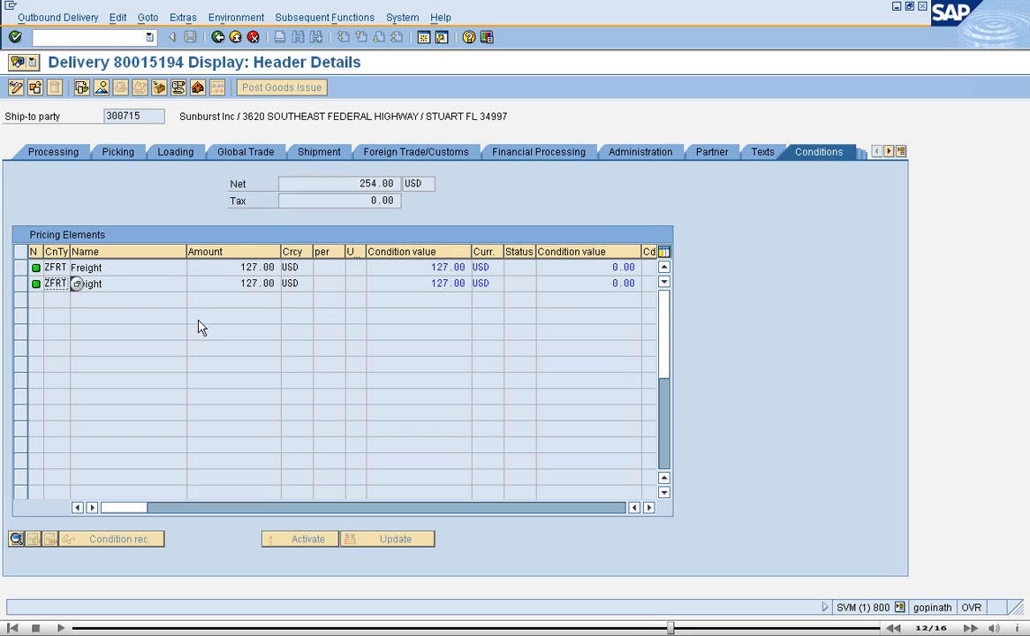
click(761, 152)
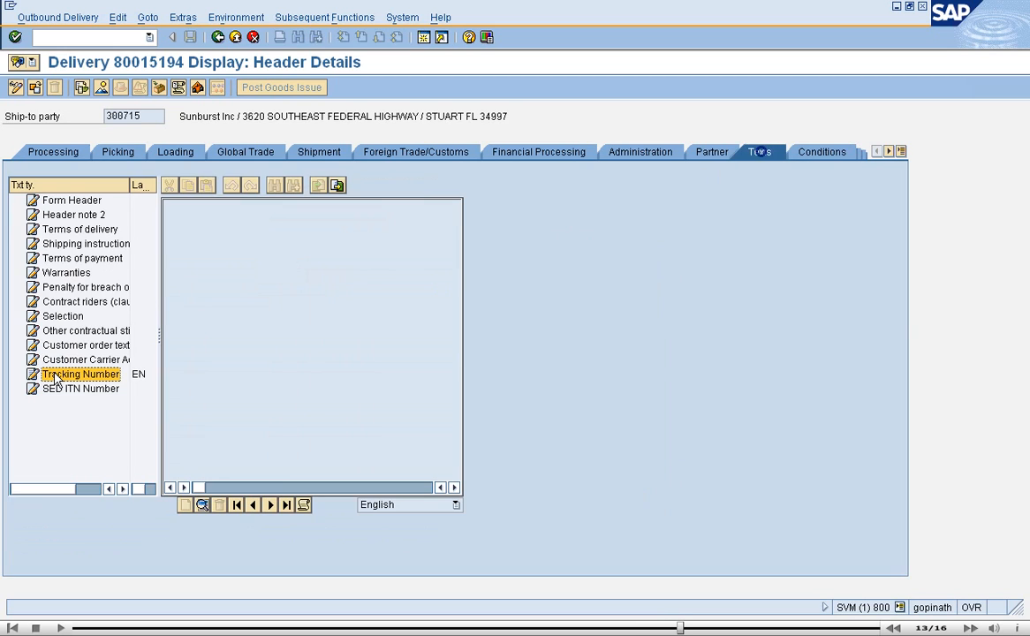